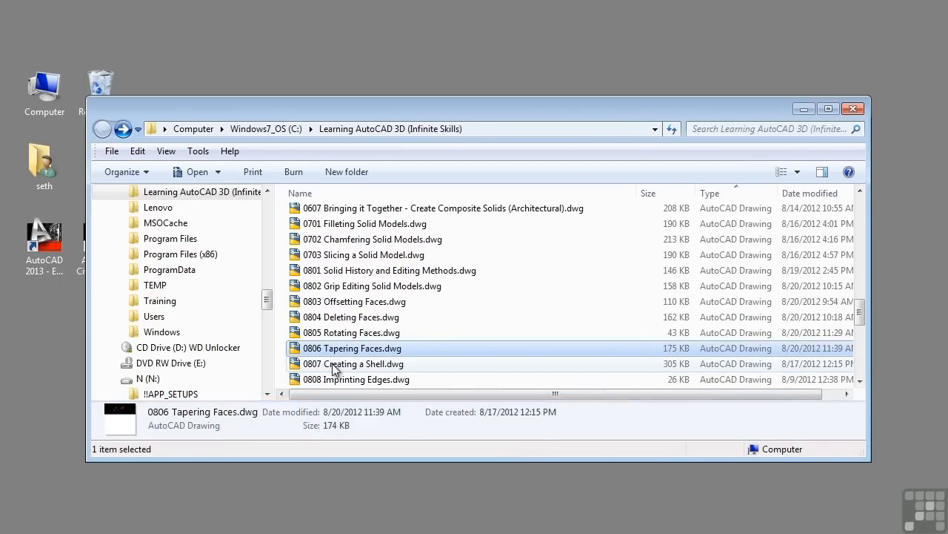
{"action": "mouse_move", "coordinate": [353, 363]}
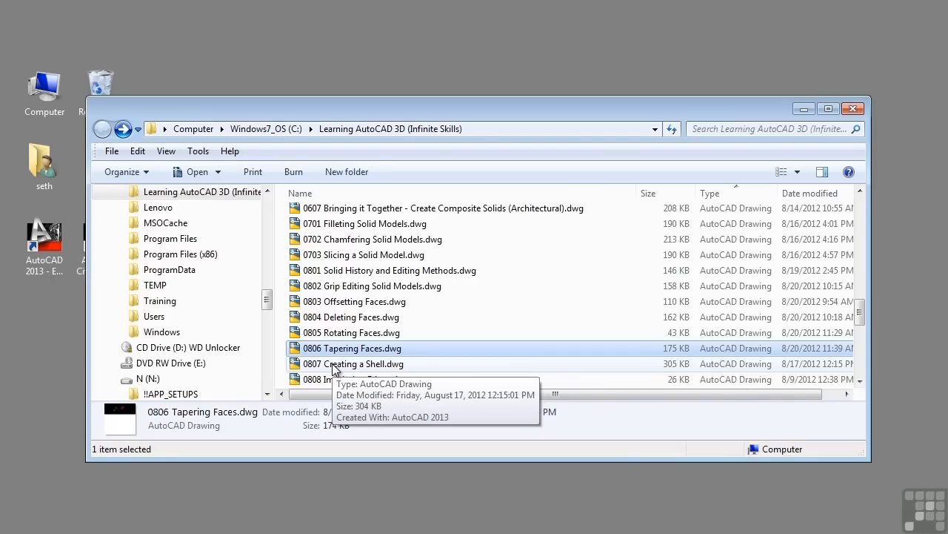
Open 0806 Tapering Faces.dwg from the Learning AutoCAD 3D folder
{"action": "double_click", "coordinate": [351, 347]}
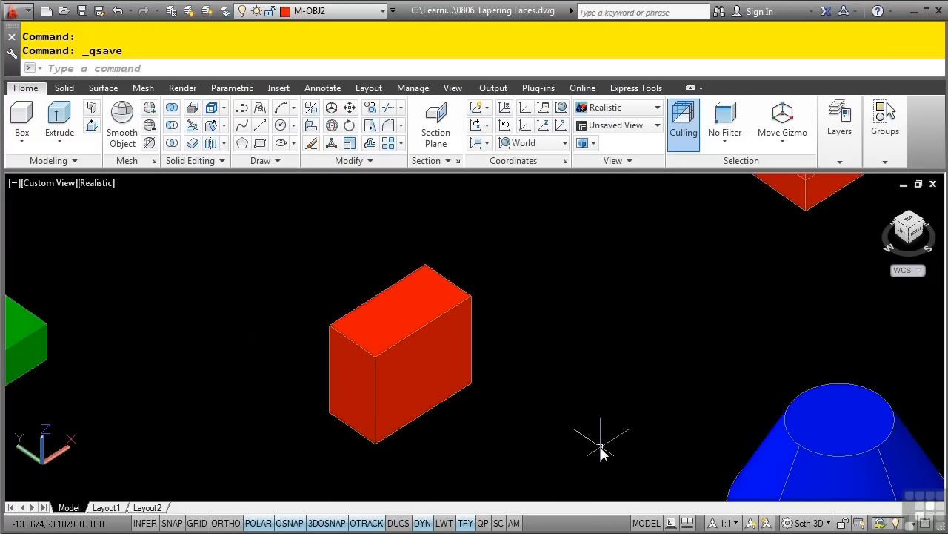
{"action": "mouse_move", "coordinate": [539, 365]}
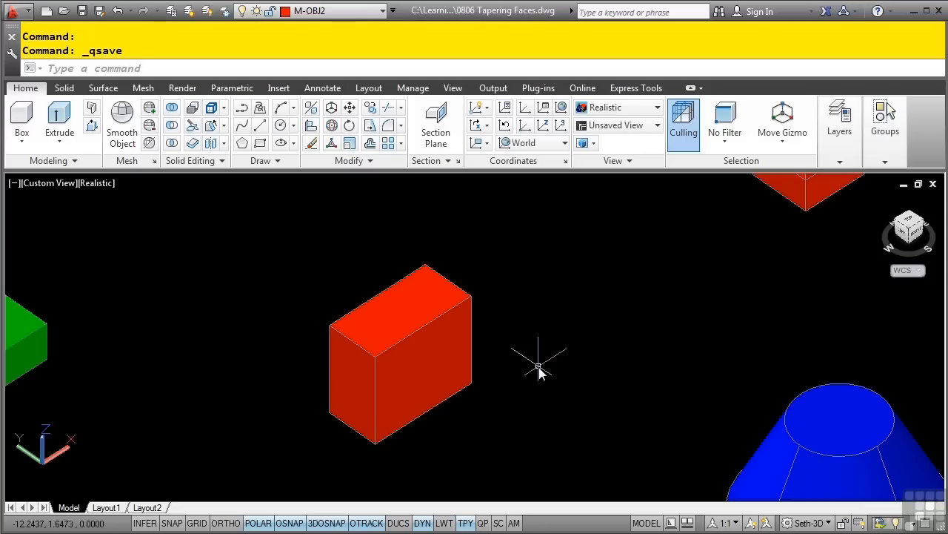
{"action": "mouse_move", "coordinate": [277, 188]}
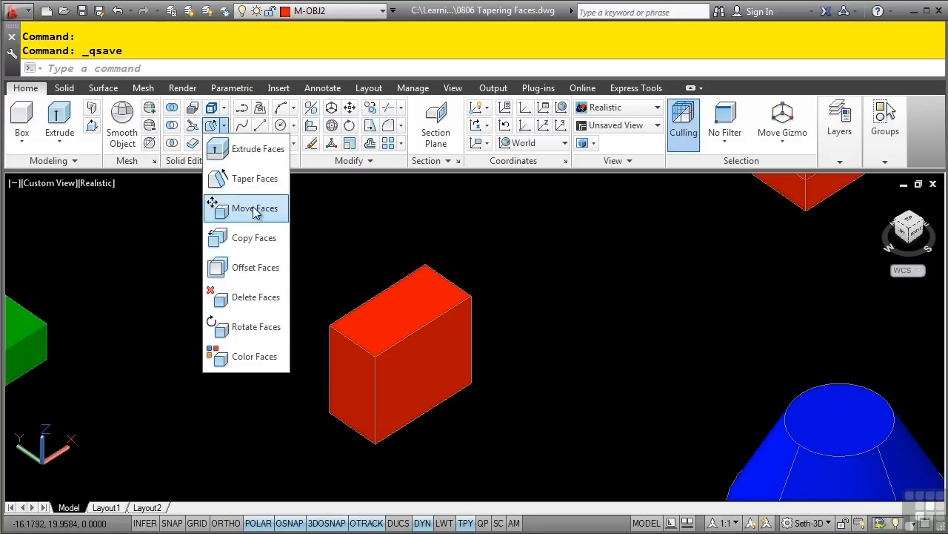
{"action": "mouse_move", "coordinate": [254, 238]}
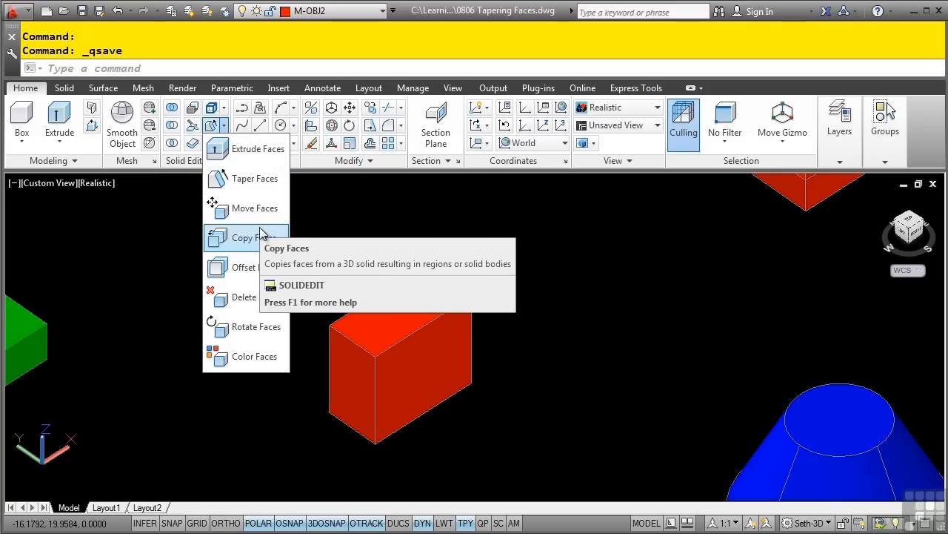
{"action": "mouse_move", "coordinate": [252, 237]}
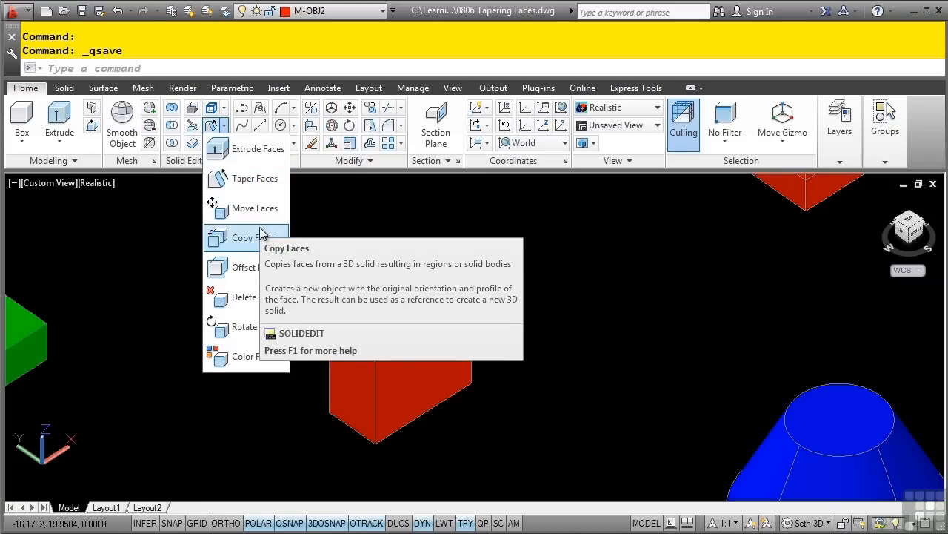
{"action": "mouse_move", "coordinate": [254, 209]}
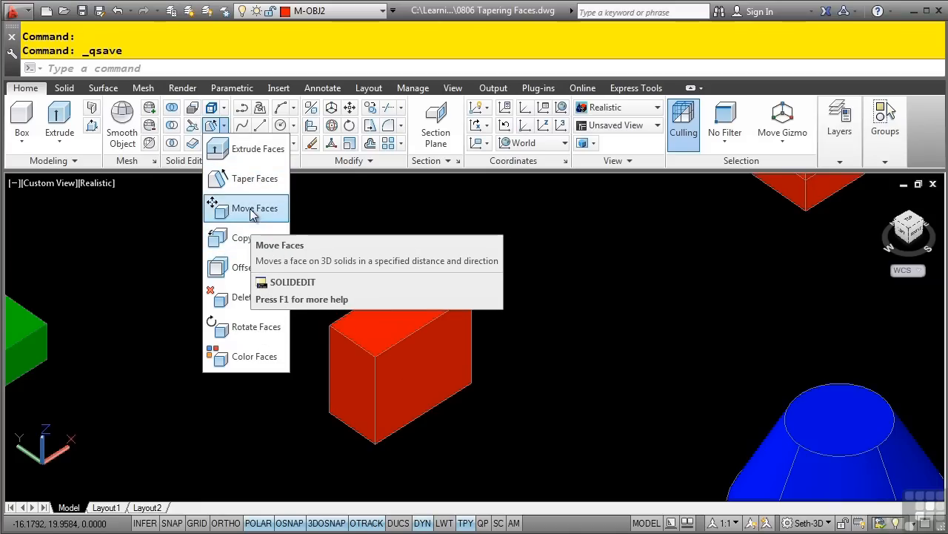
{"action": "mouse_move", "coordinate": [254, 237]}
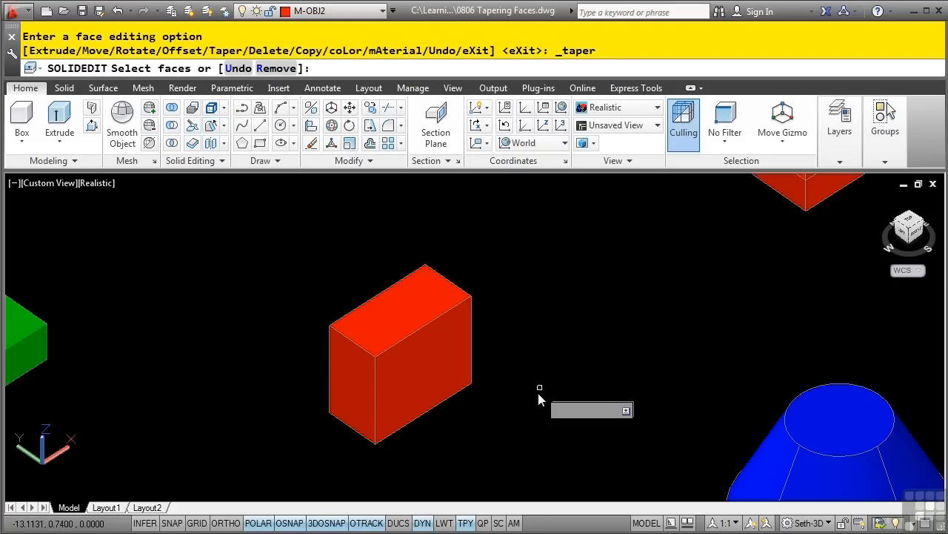
Select the red box's right front face, removing the extra face from the selection
{"action": "left_click", "coordinate": [452, 404]}
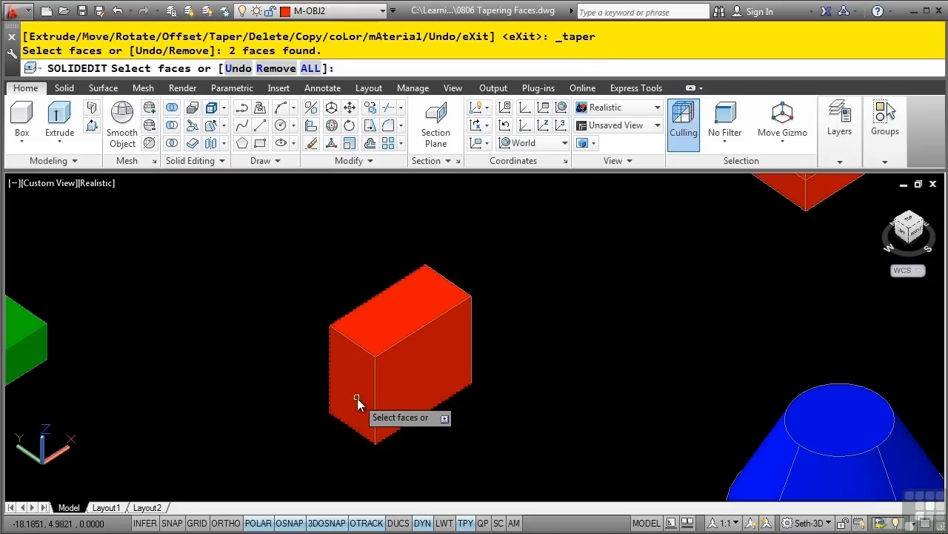
{"action": "mouse_move", "coordinate": [321, 385]}
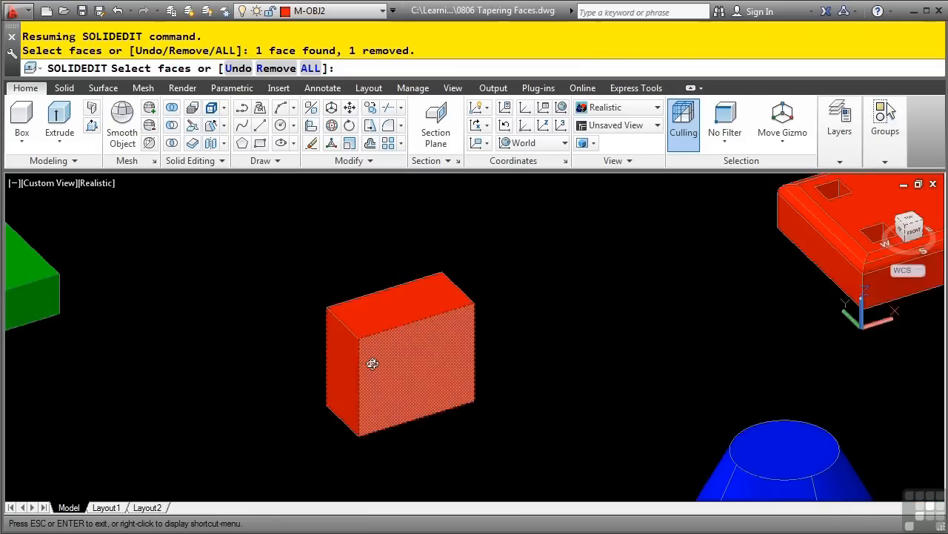
{"action": "left_click", "coordinate": [389, 367]}
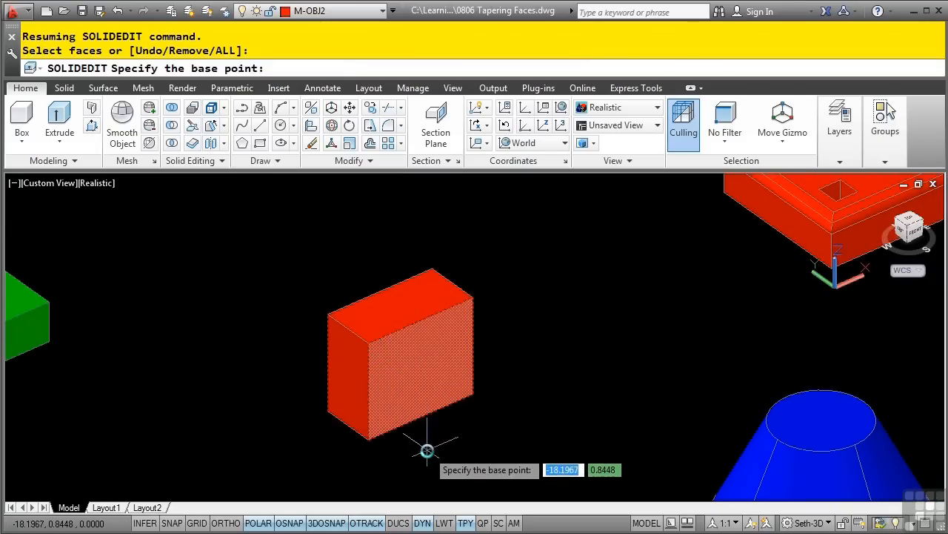
Set the taper base point at the face's bottom corner and the axis along its bottom edge
{"action": "left_click", "coordinate": [428, 451]}
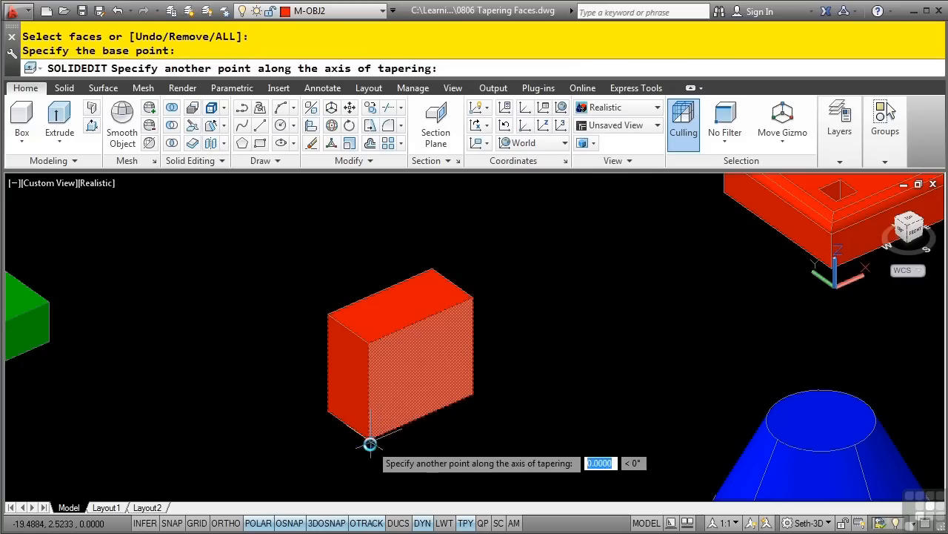
{"action": "mouse_move", "coordinate": [475, 398]}
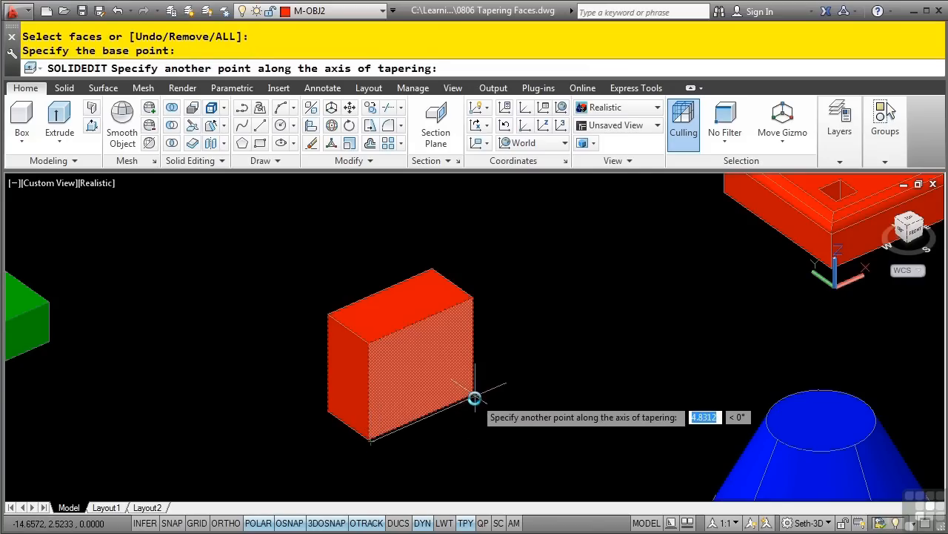
{"action": "left_click", "coordinate": [474, 398]}
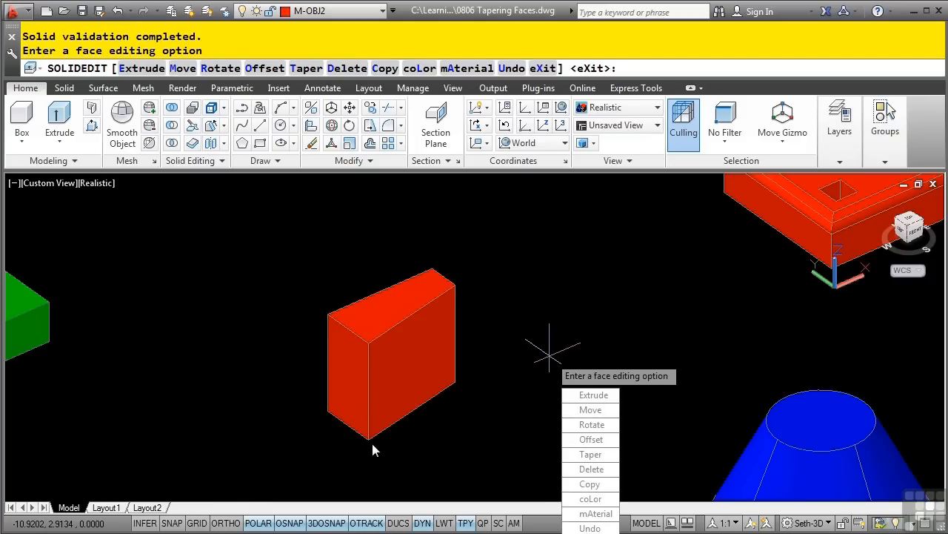
{"action": "mouse_move", "coordinate": [462, 385]}
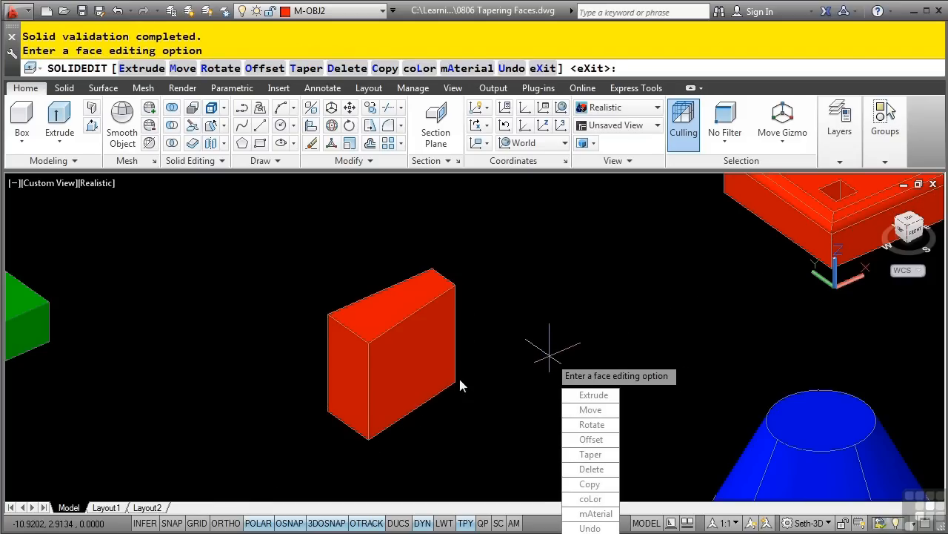
{"action": "mouse_move", "coordinate": [591, 424]}
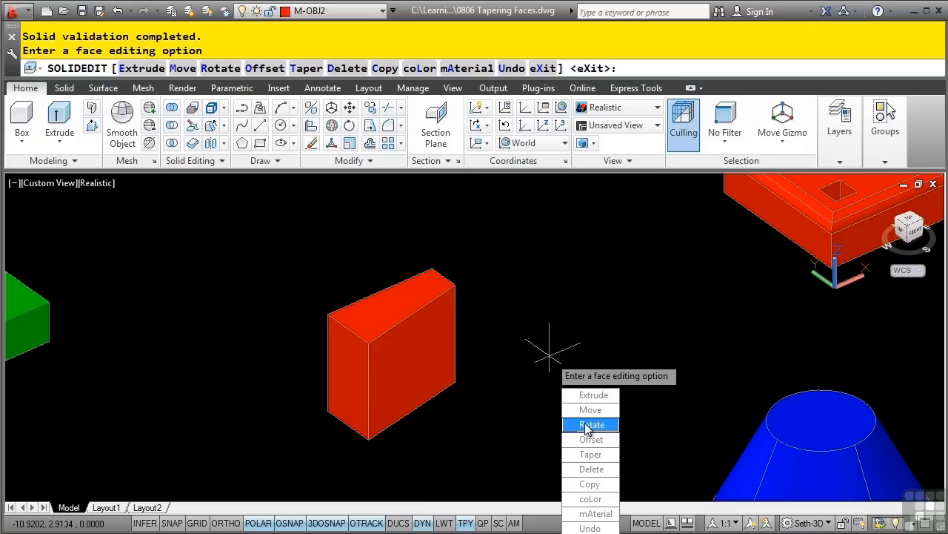
{"action": "mouse_move", "coordinate": [591, 439]}
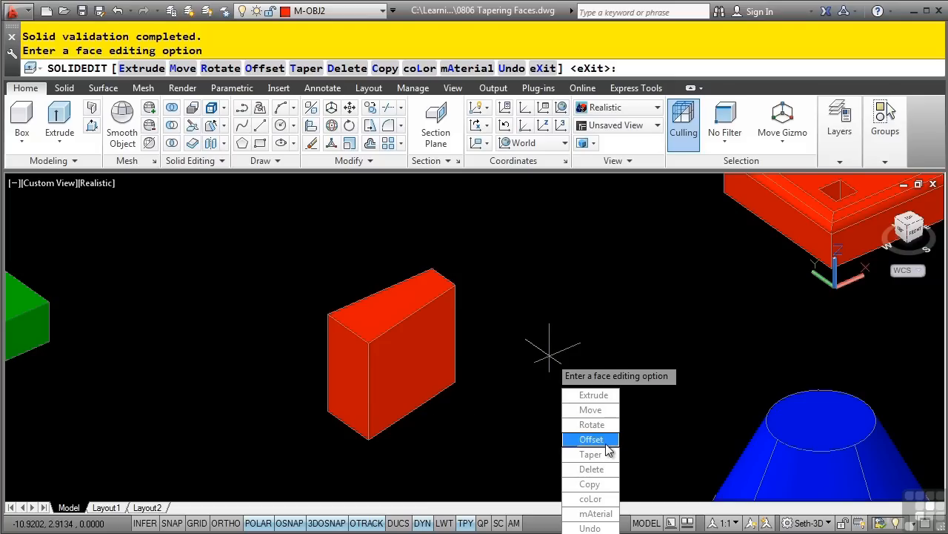
Exit SOLIDEDIT and undo the taper on the red box
{"action": "left_click", "coordinate": [592, 453]}
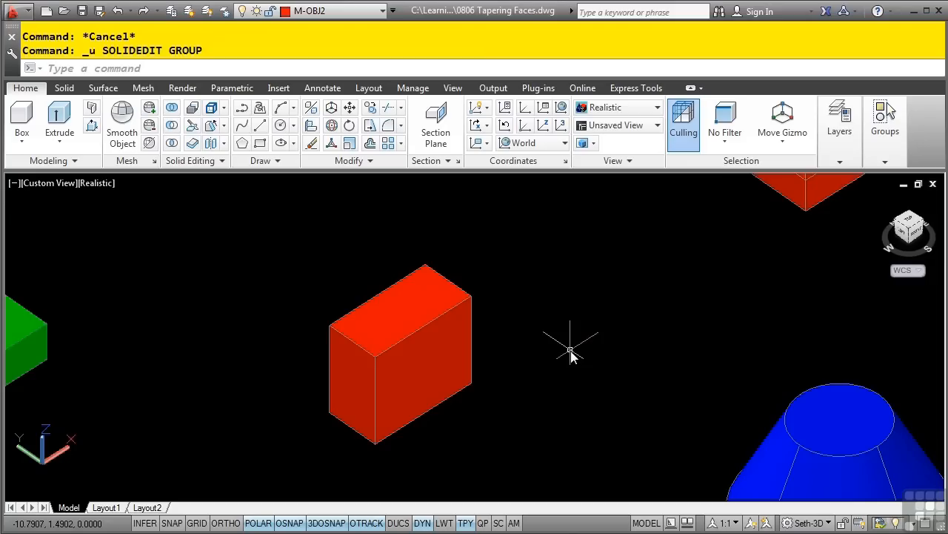
{"action": "mouse_move", "coordinate": [604, 348]}
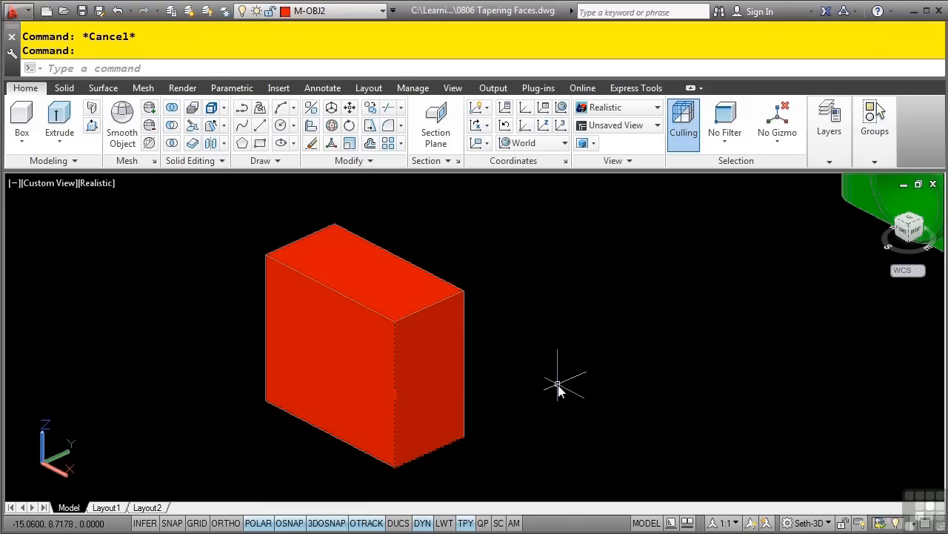
{"action": "mouse_move", "coordinate": [394, 396]}
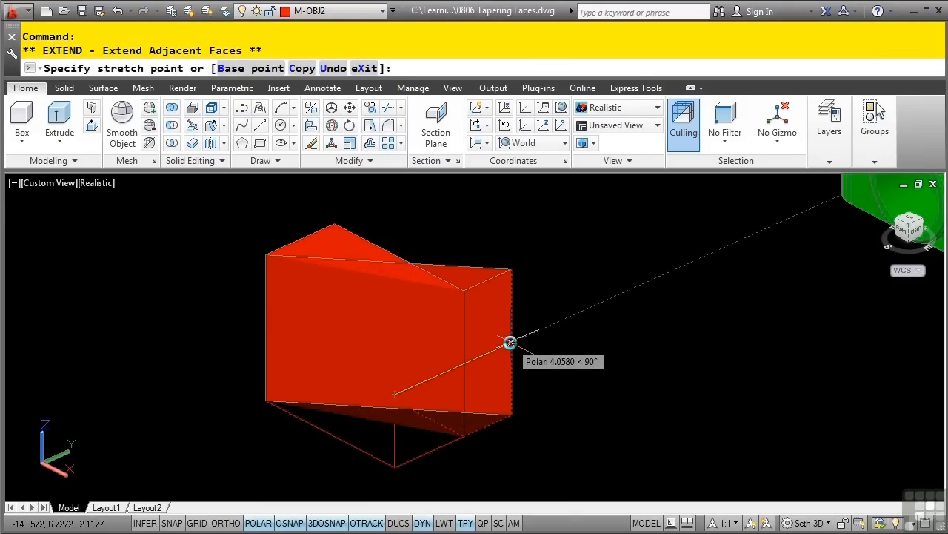
{"action": "mouse_move", "coordinate": [510, 343]}
{"action": "type", "text": "1"}
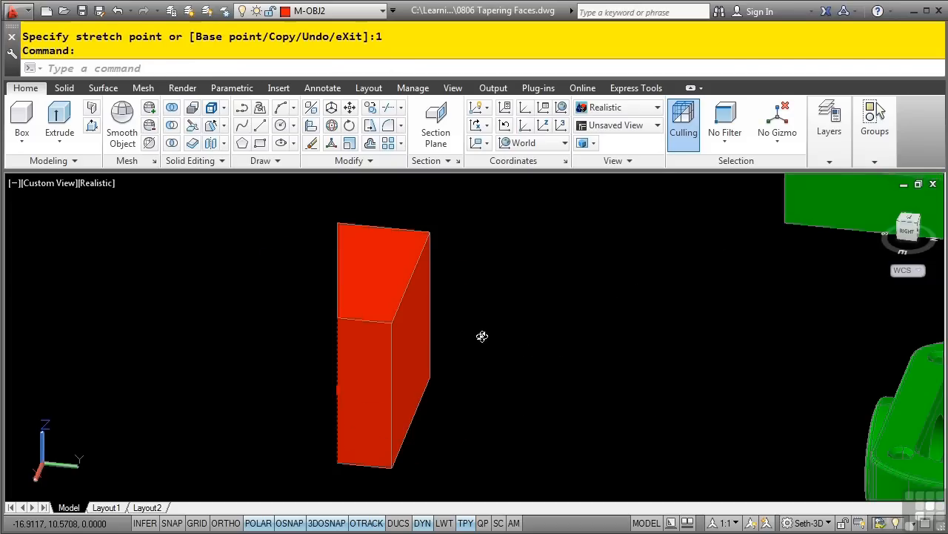
Stretch a red box face grip 1 unit using Extend Adjacent Faces to slant it
{"action": "key", "text": "Escape"}
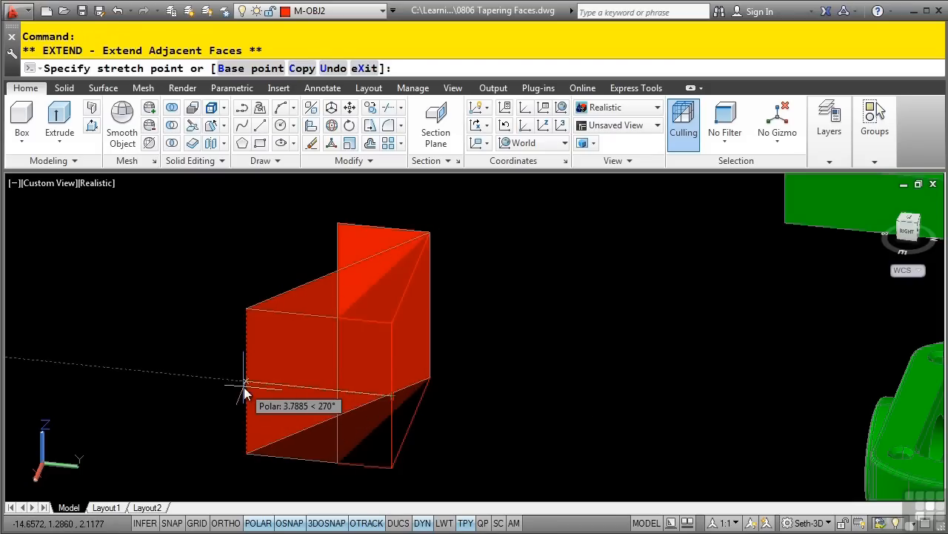
{"action": "key", "text": "Escape"}
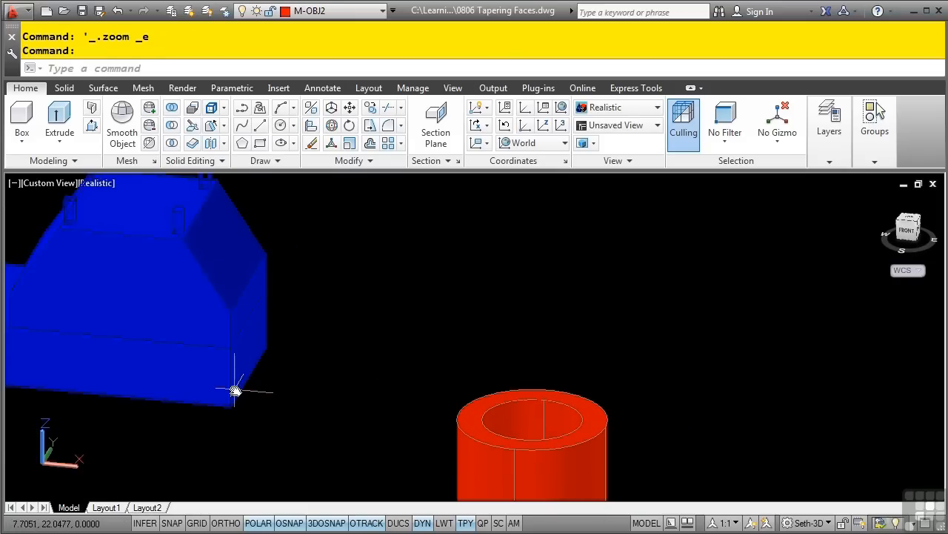
{"action": "mouse_move", "coordinate": [252, 389]}
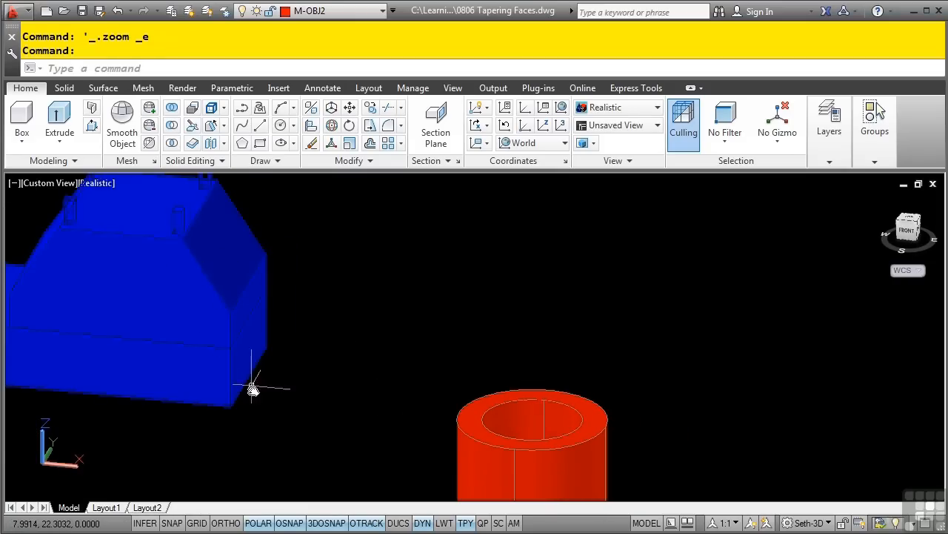
{"action": "mouse_move", "coordinate": [212, 260]}
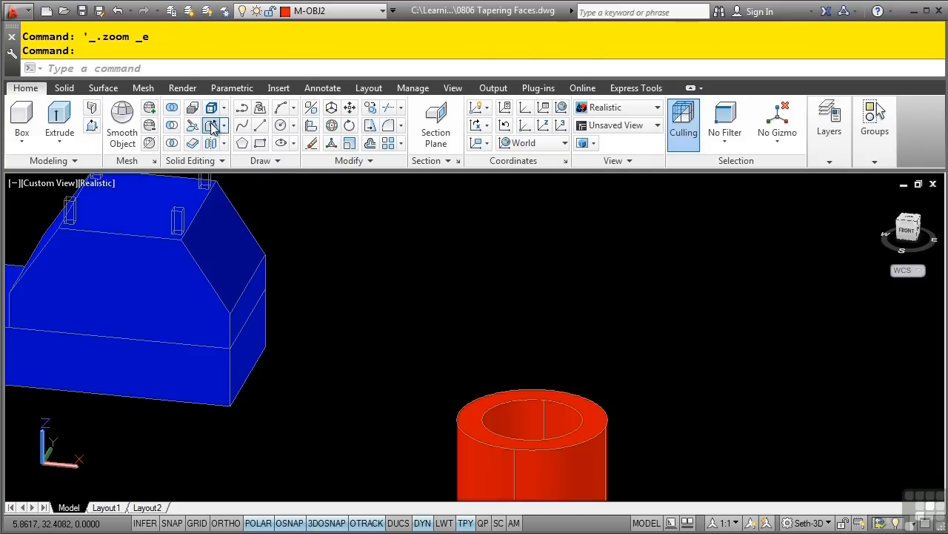
Taper the blue part's right side face 38 degrees about a vertical axis
{"action": "left_click", "coordinate": [215, 125]}
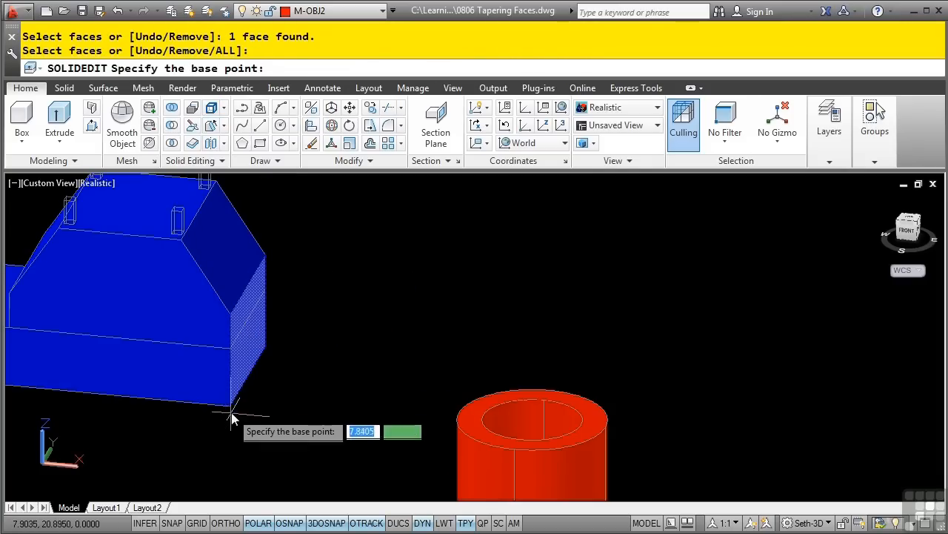
{"action": "left_click", "coordinate": [232, 408]}
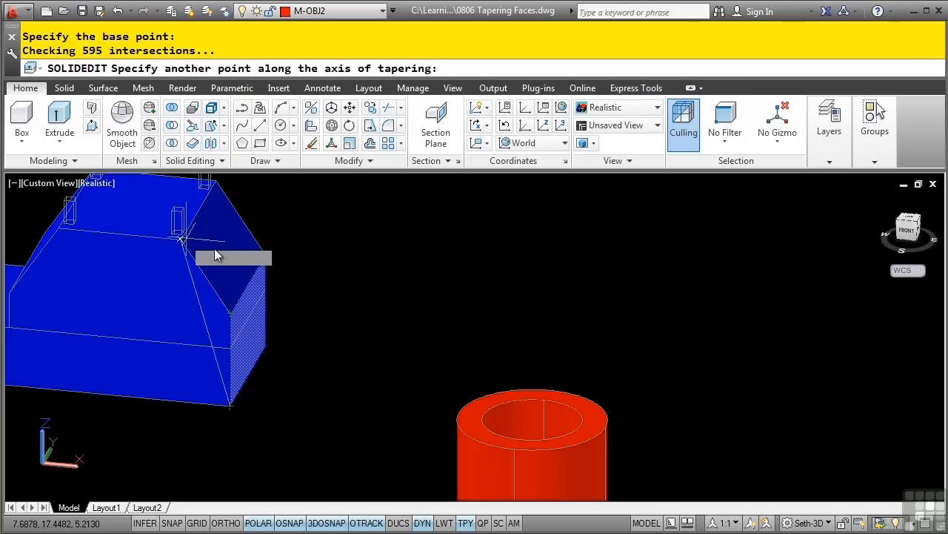
{"action": "mouse_move", "coordinate": [301, 359]}
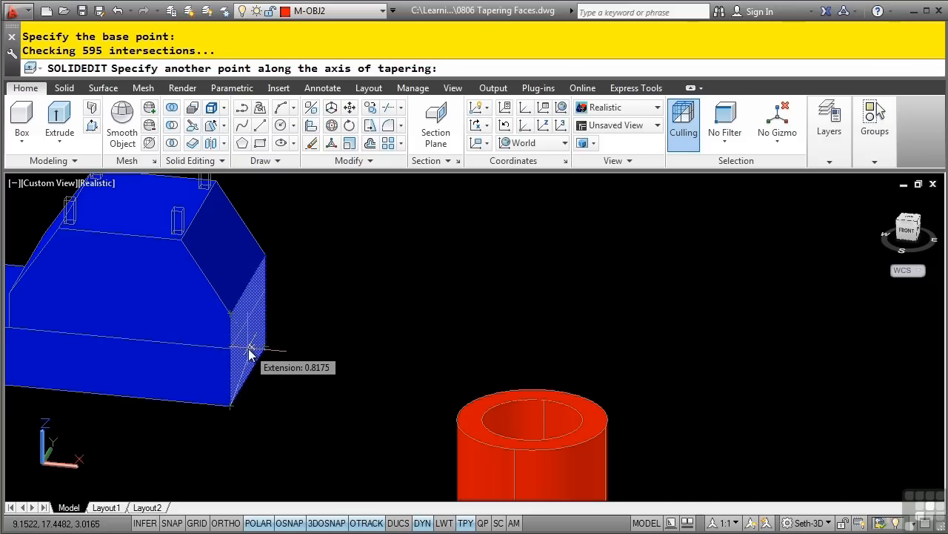
{"action": "mouse_move", "coordinate": [232, 322]}
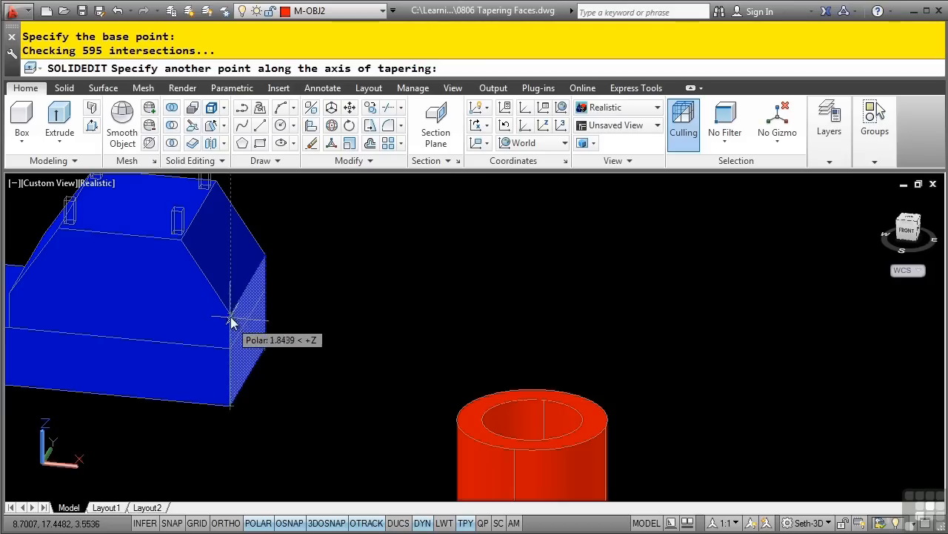
{"action": "left_click", "coordinate": [230, 315]}
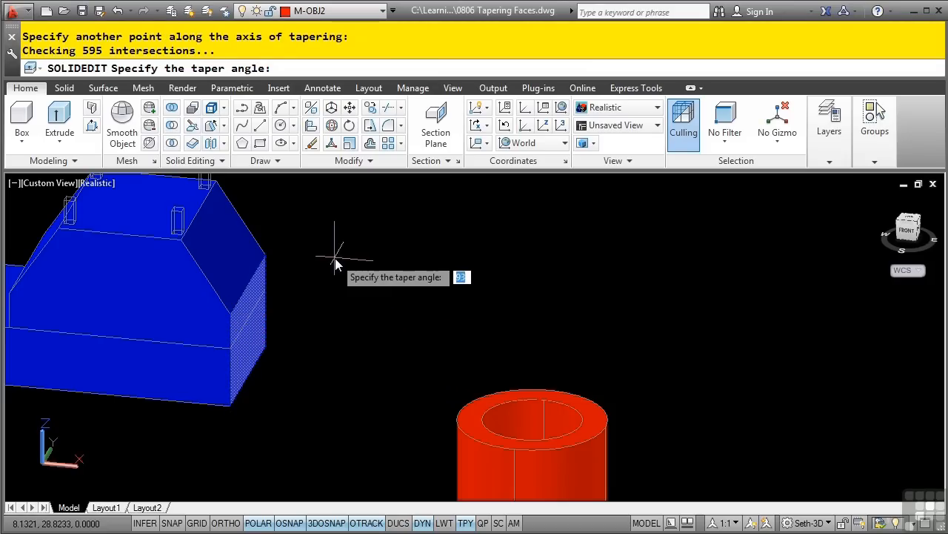
{"action": "type", "text": "38"}
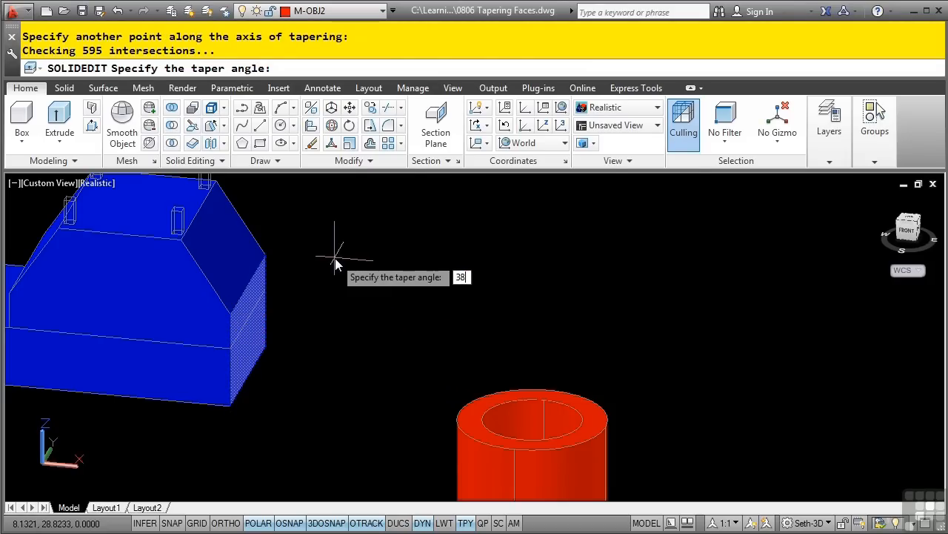